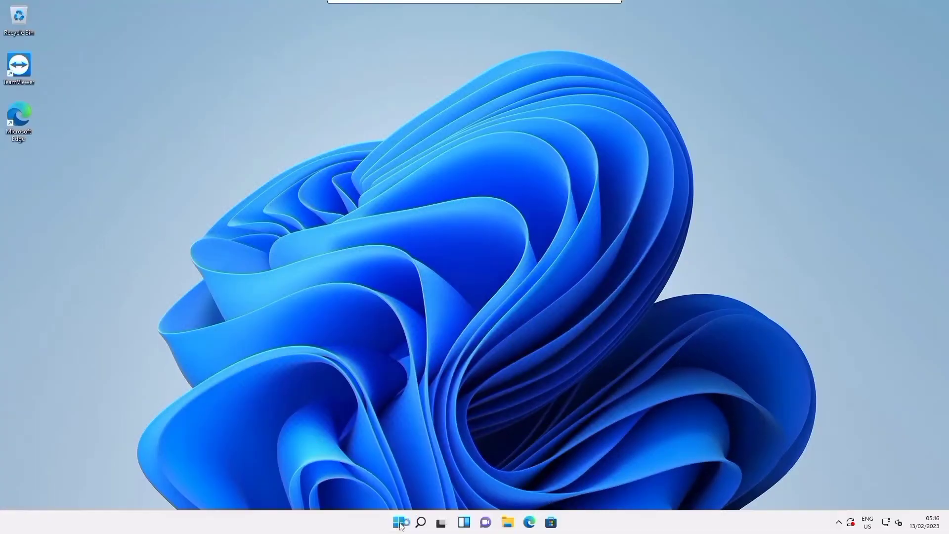
Search Settings for 'about' and scroll through the processor, RAM and Windows edition specs
click(398, 522)
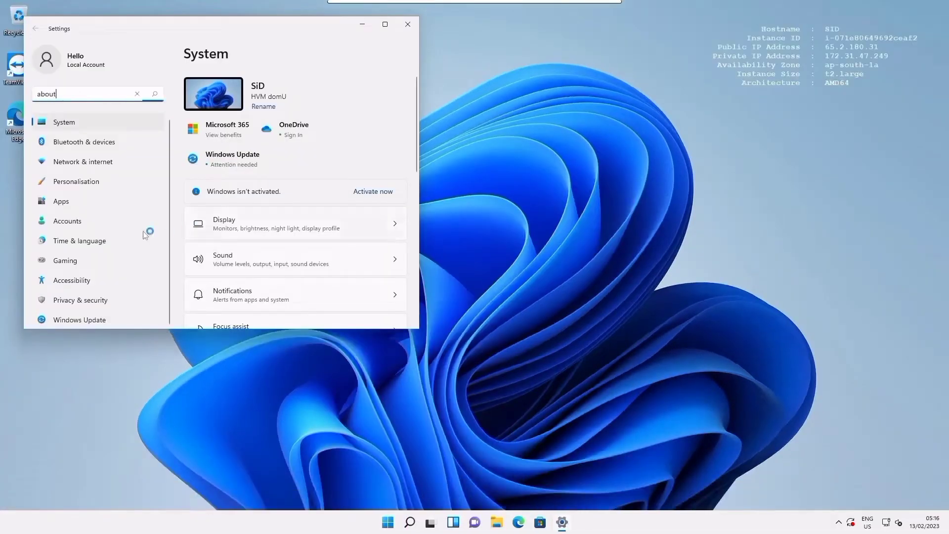
text(about)
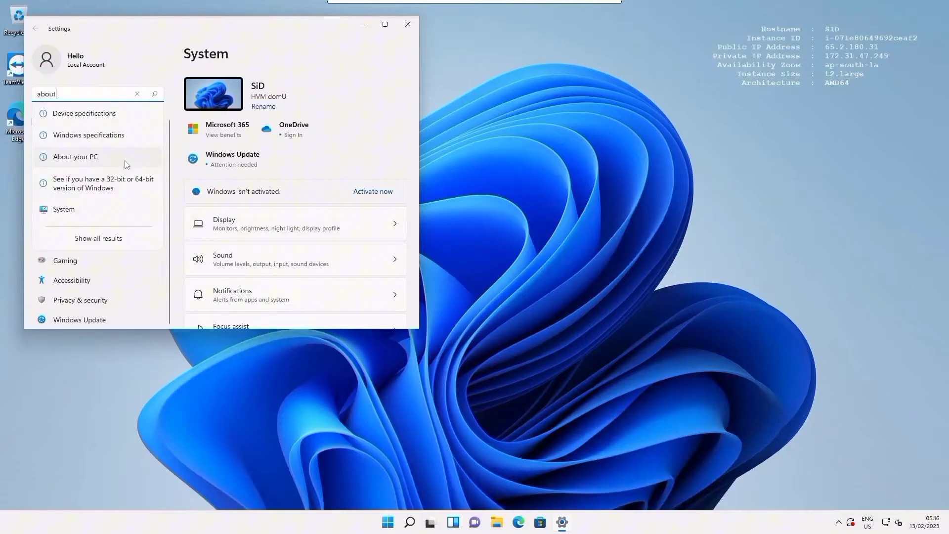
click(74, 156)
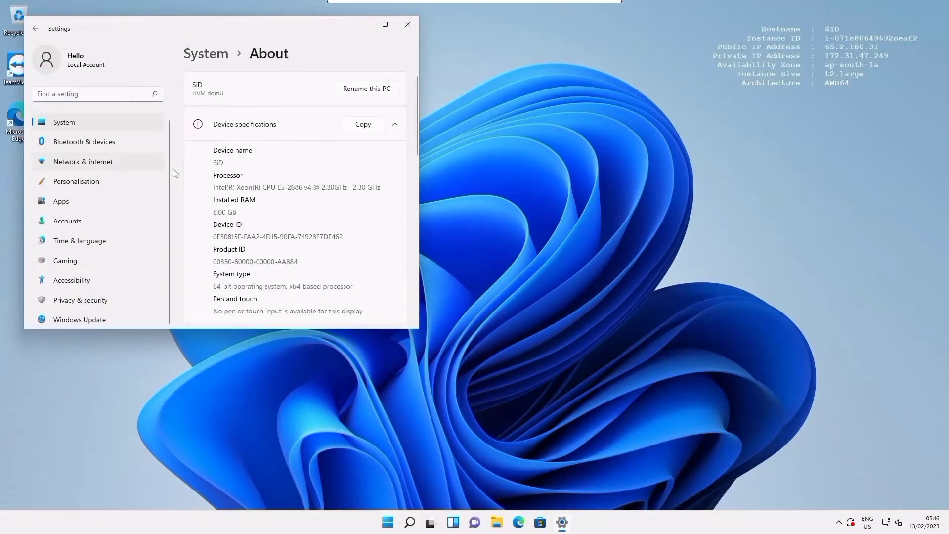
scroll(down, 3)
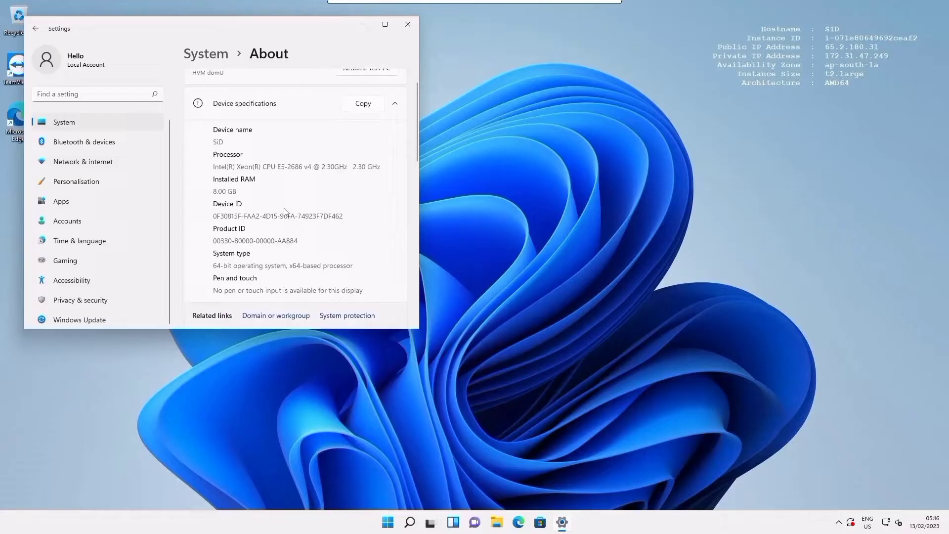
scroll(down, 3)
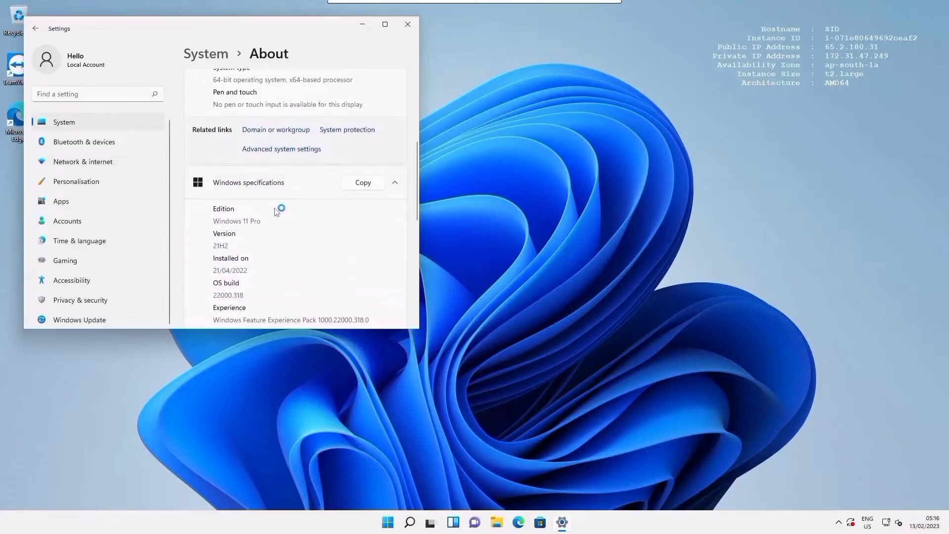
mouse_move(253, 237)
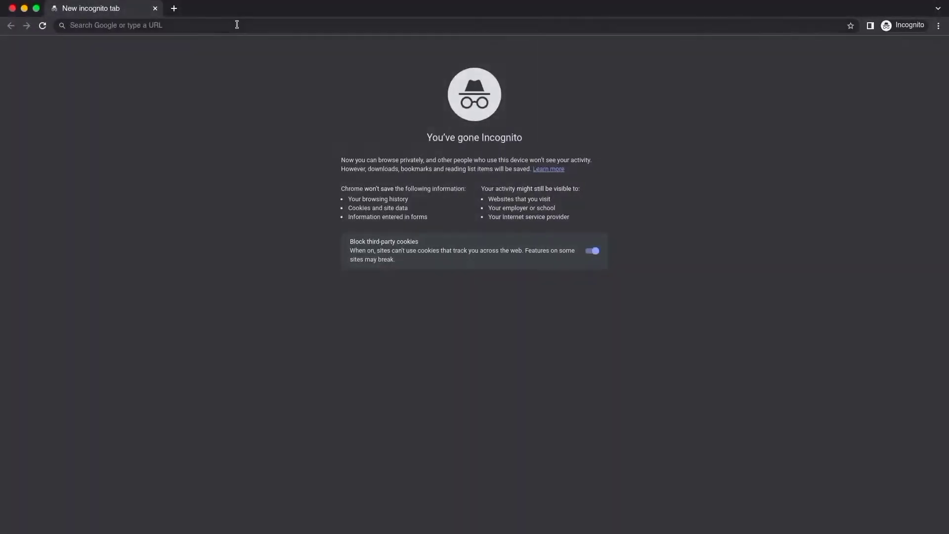
Go to console.aws.amazon and start launching a virtual machine from Console Home
text(console.aws.amazon.com/console/home?region=ap-south-1)
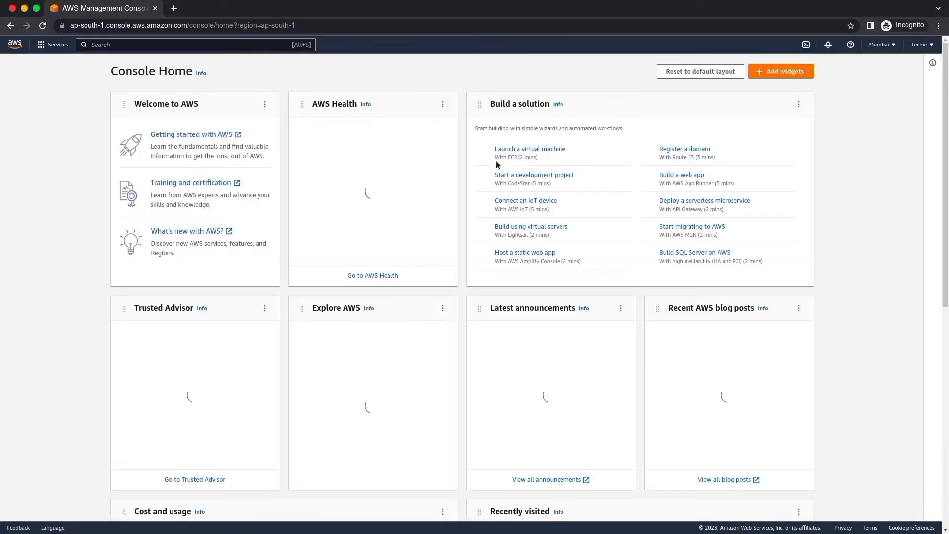
click(529, 148)
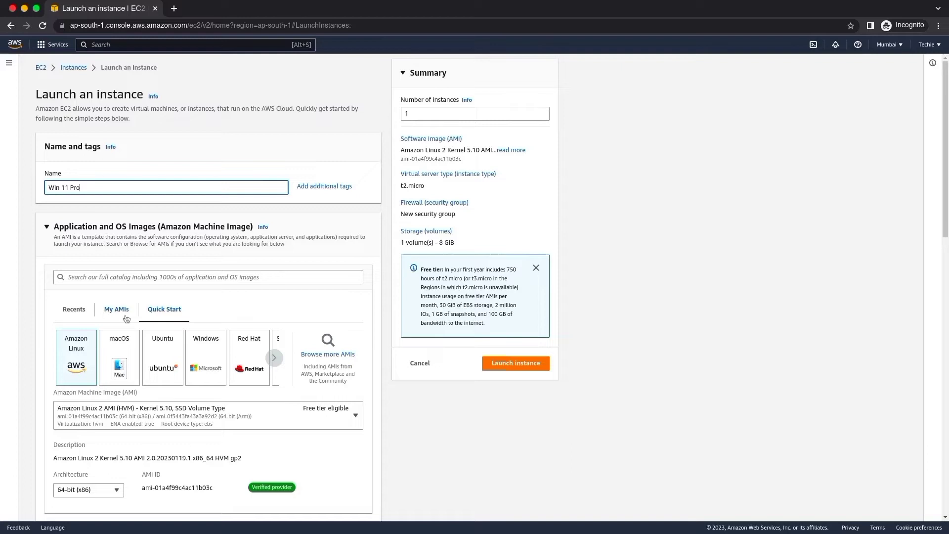
Pick the imported Windows 11 Pro image under My AMIs and the t2.large instance type
click(116, 309)
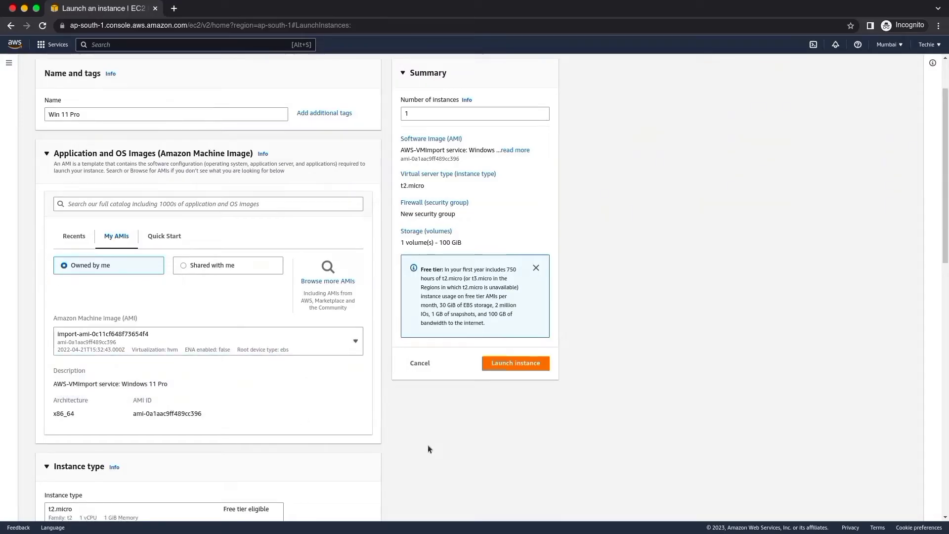
scroll(down, 3)
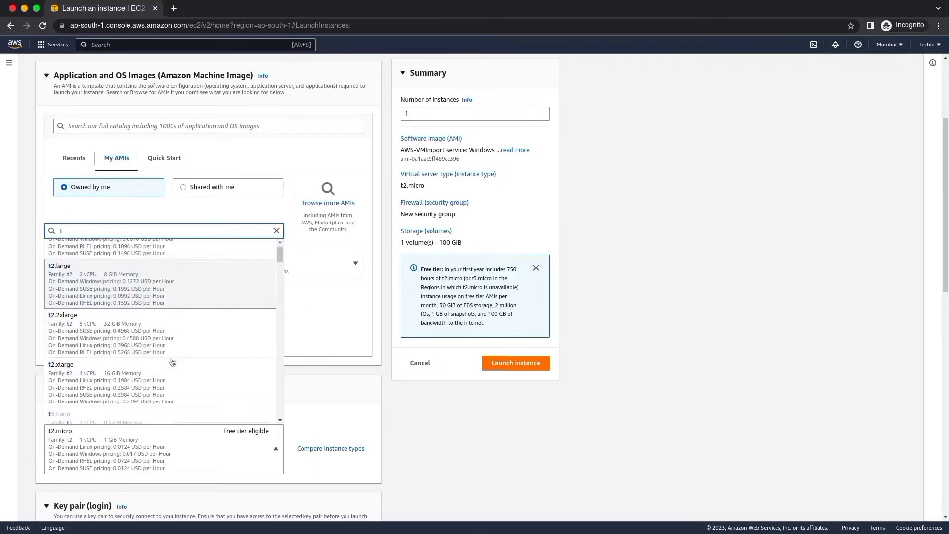
mouse_move(204, 293)
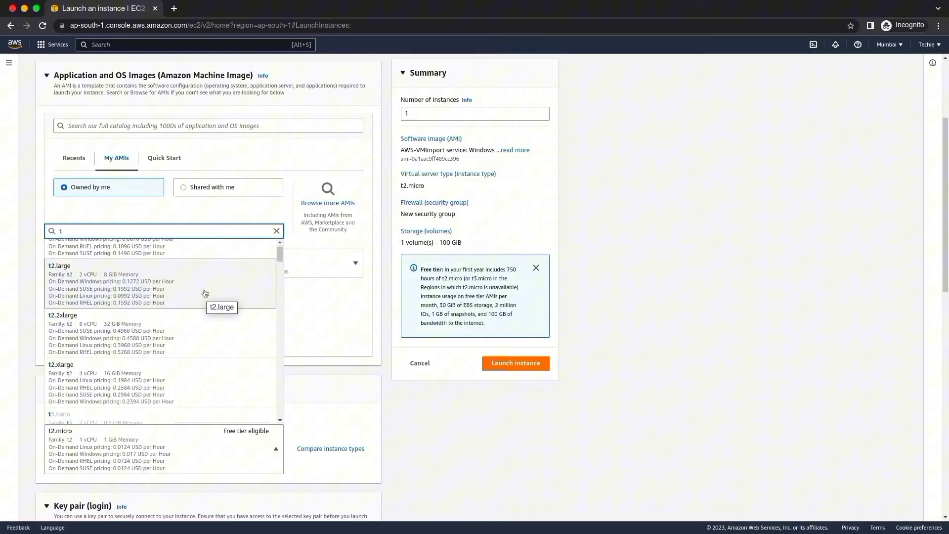
click(59, 266)
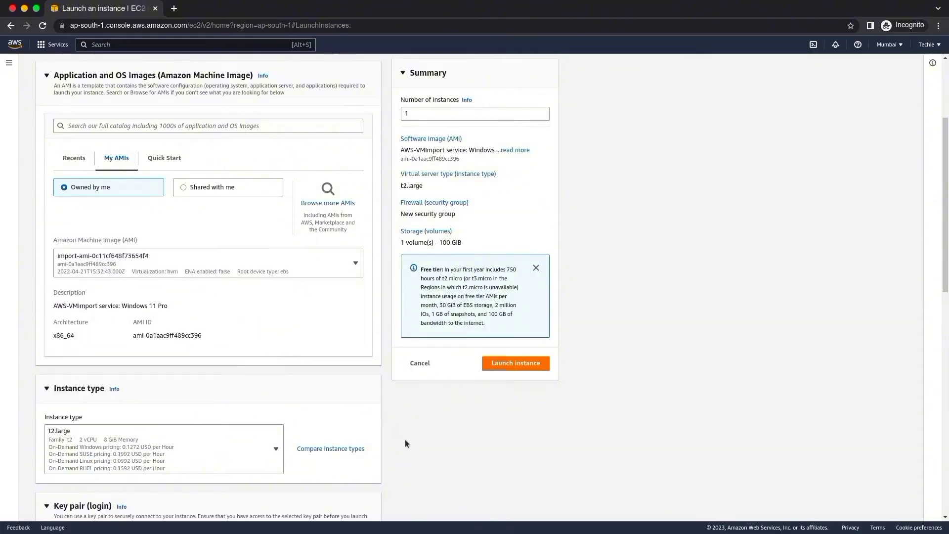
Create the WIN11 key pair, review network and 100 GiB storage, and launch the instance
scroll(down, 3)
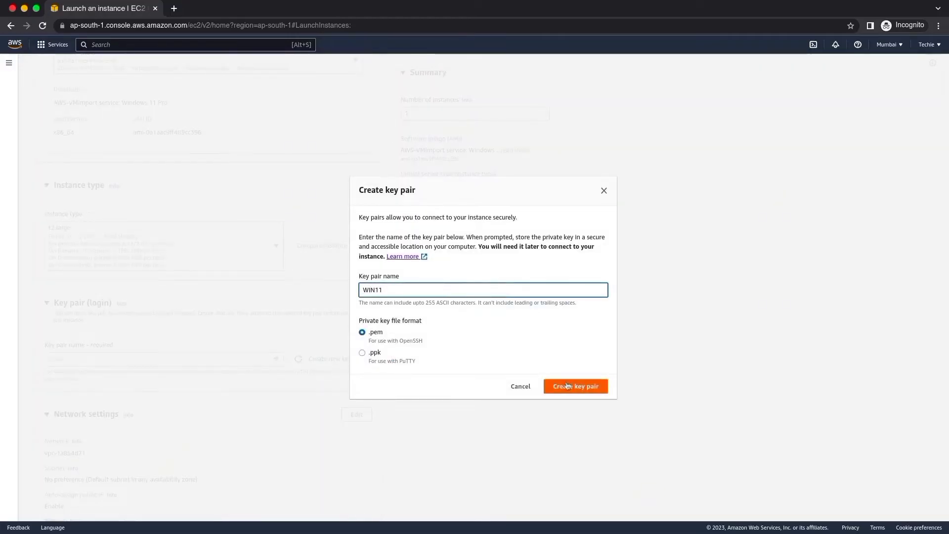
click(575, 386)
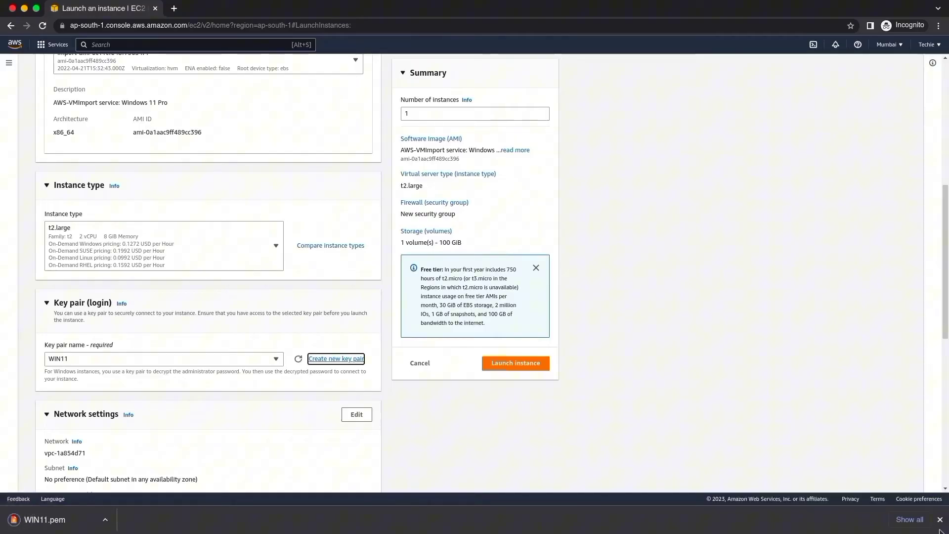
scroll(down, 3)
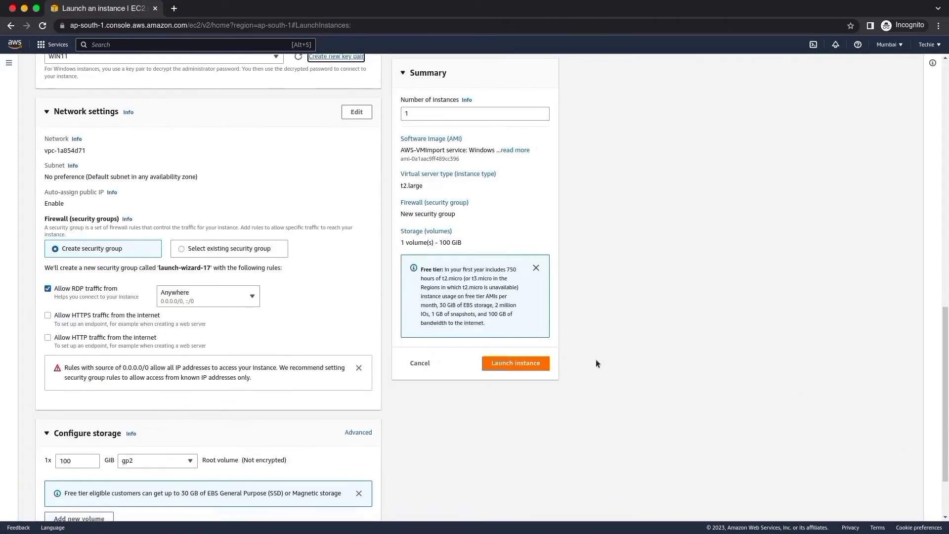
scroll(down, 3)
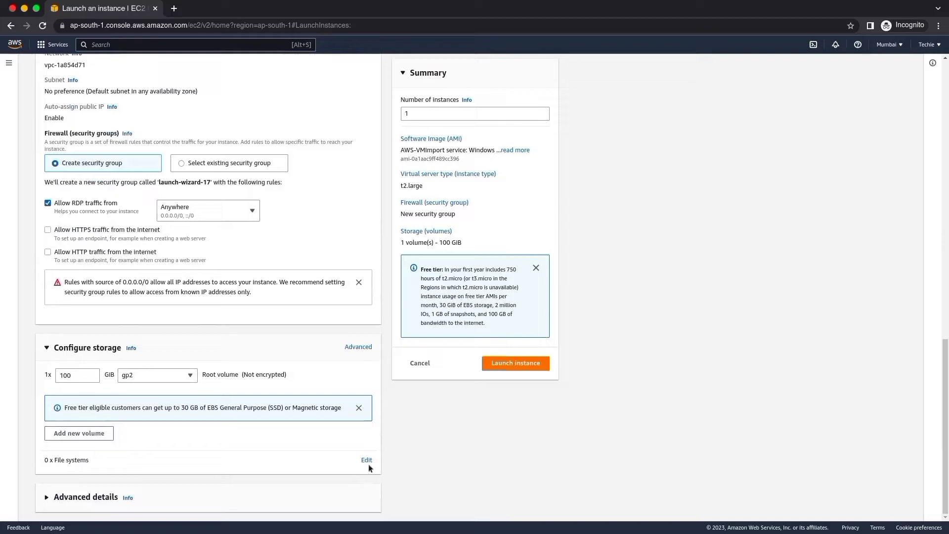
click(514, 363)
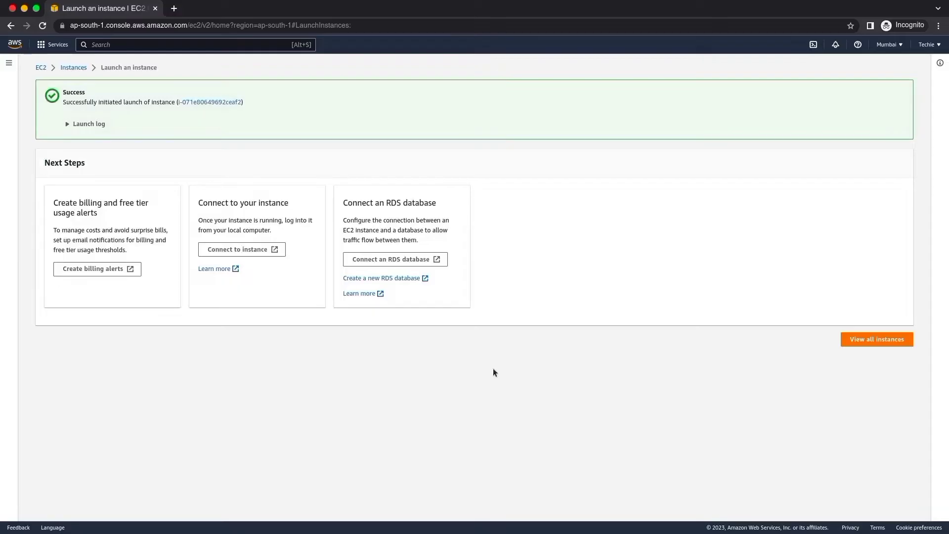
mouse_move(297, 190)
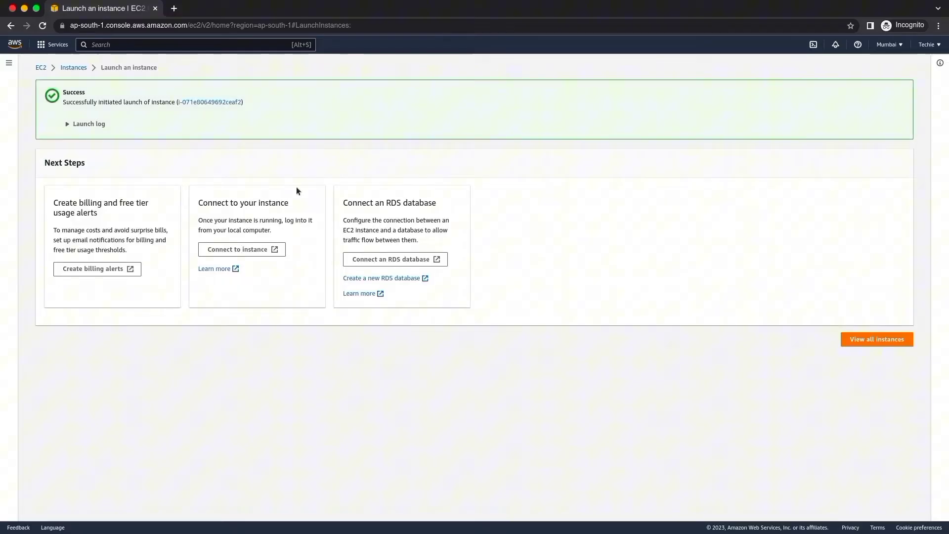
Follow the new instance's ID link from the Success page to the Instances list
click(210, 102)
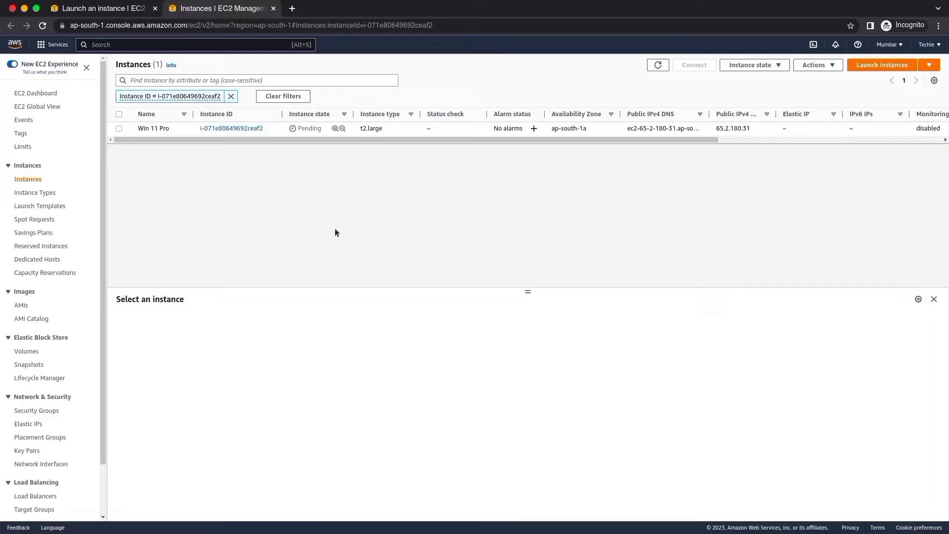
mouse_move(597, 199)
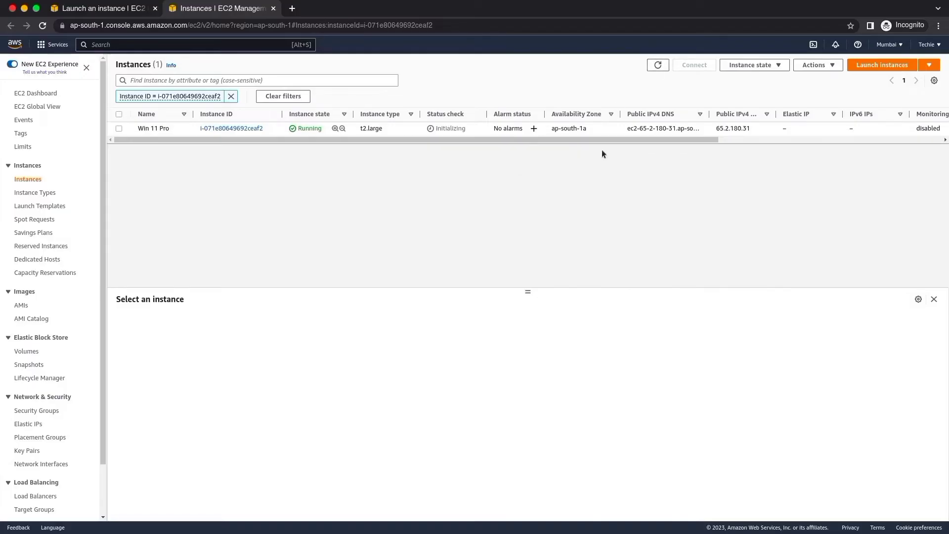
mouse_move(593, 185)
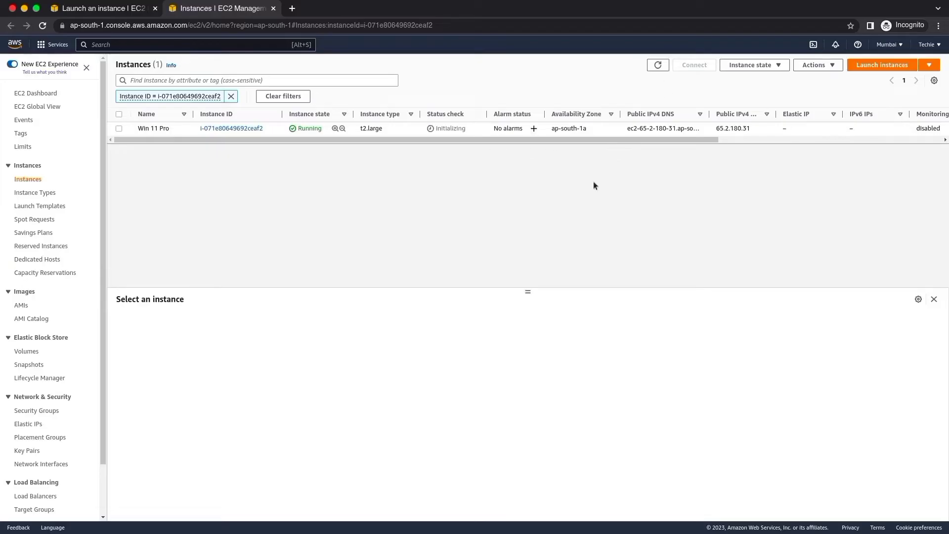
mouse_move(545, 184)
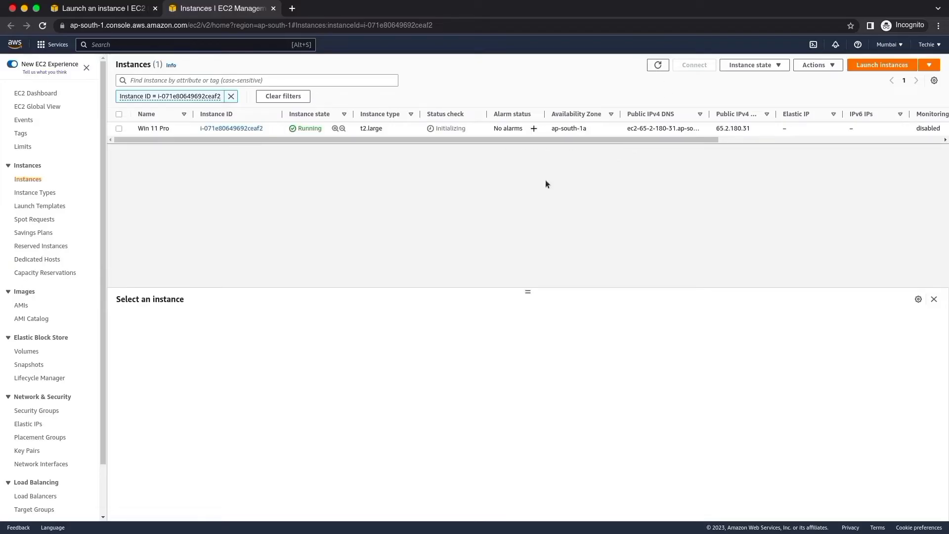
mouse_move(543, 197)
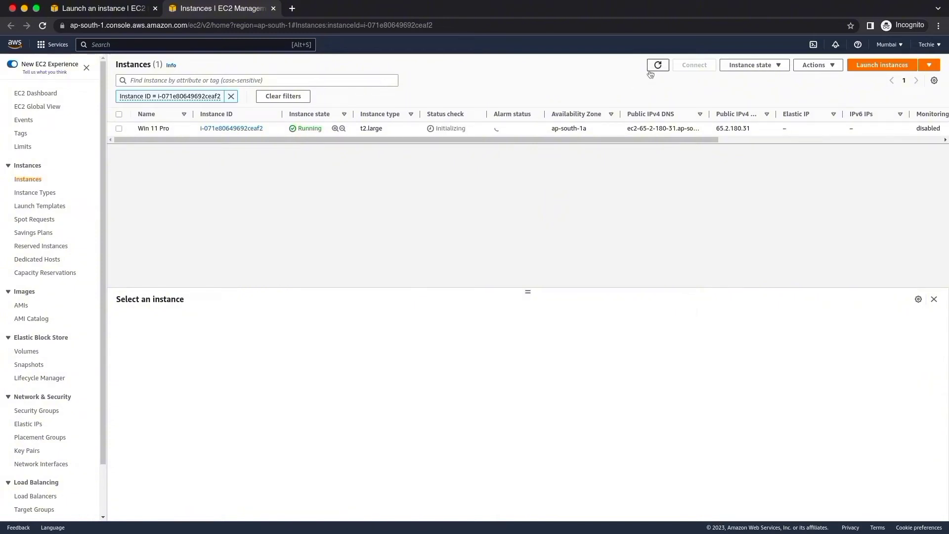
Refresh the Instances list until Win 11 Pro shows Running with 2/2 checks passed
click(657, 65)
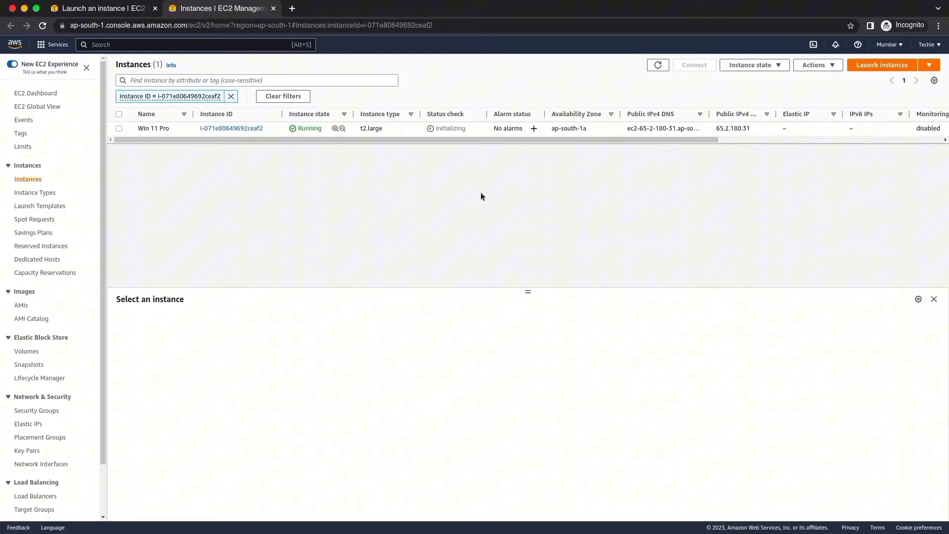
click(657, 65)
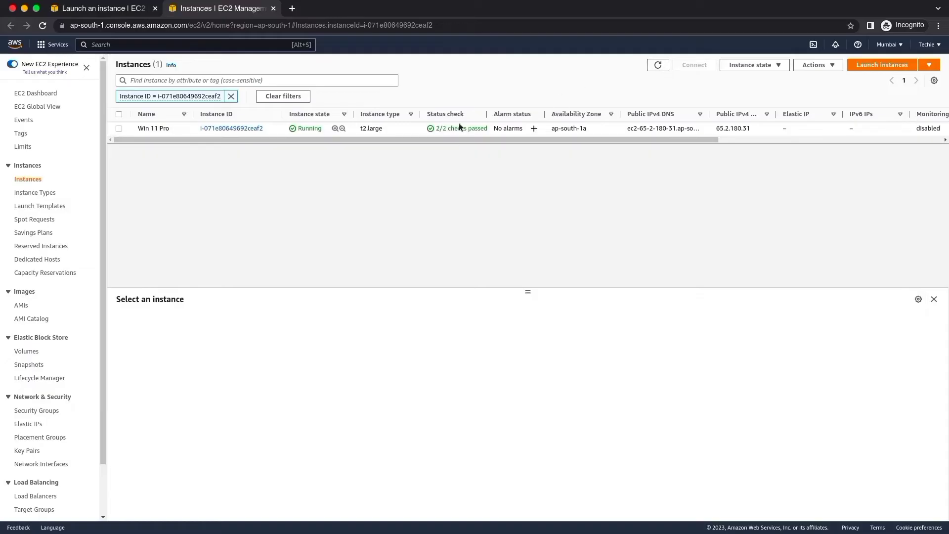
mouse_move(499, 240)
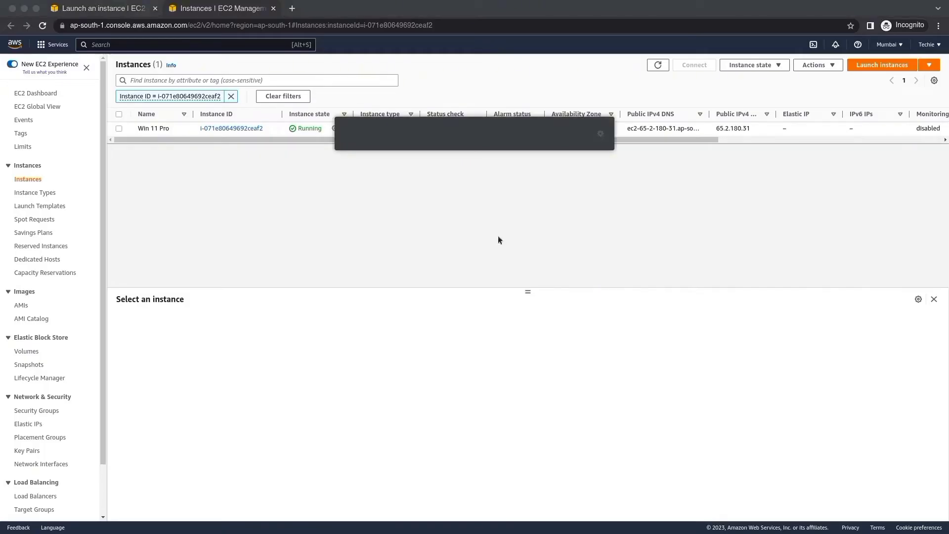
Launch Remmina and fill a new profile: name WIN 11, server 65.2.180.31, username, password
text(remm)
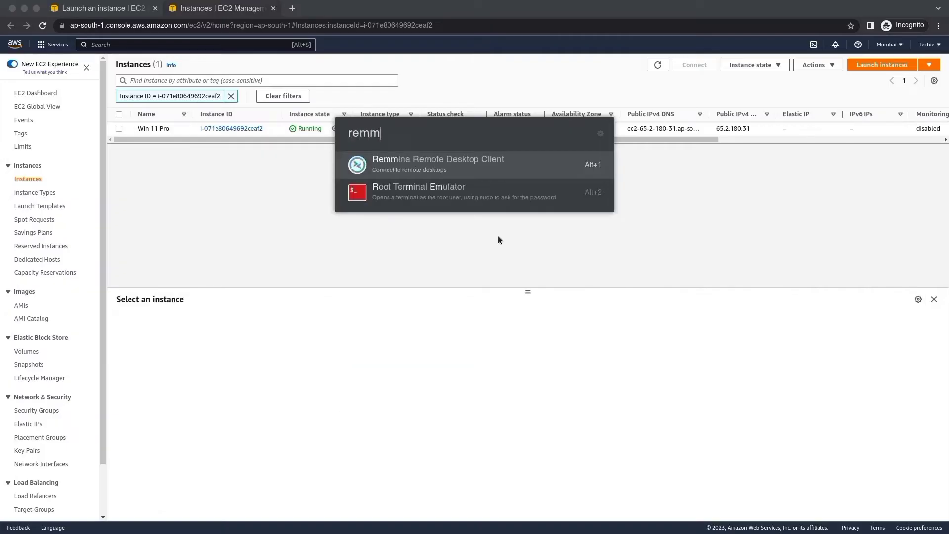
click(438, 164)
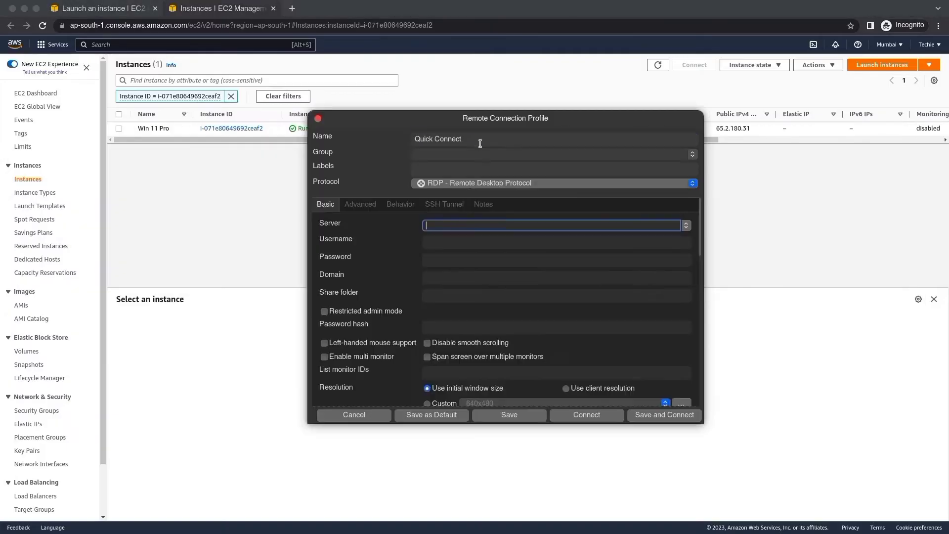
text(Wi)
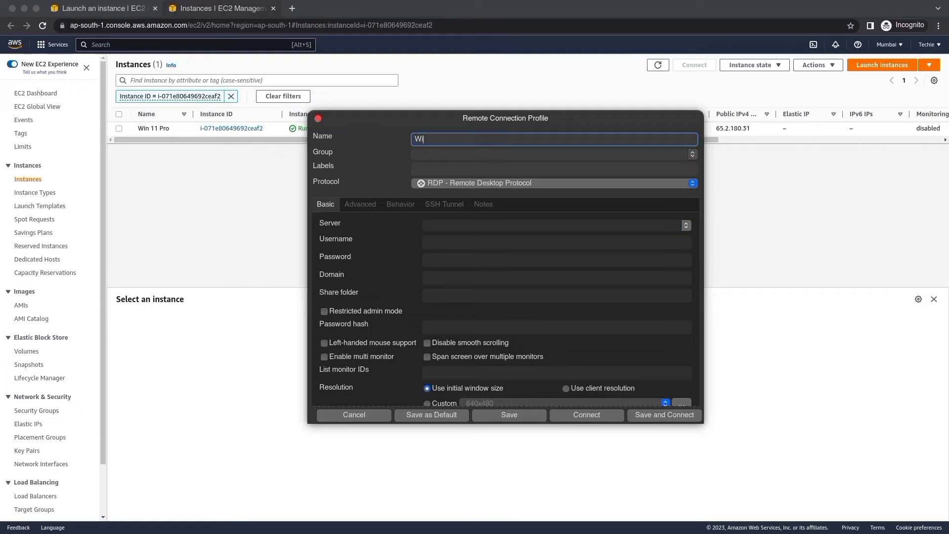
text(IN 11)
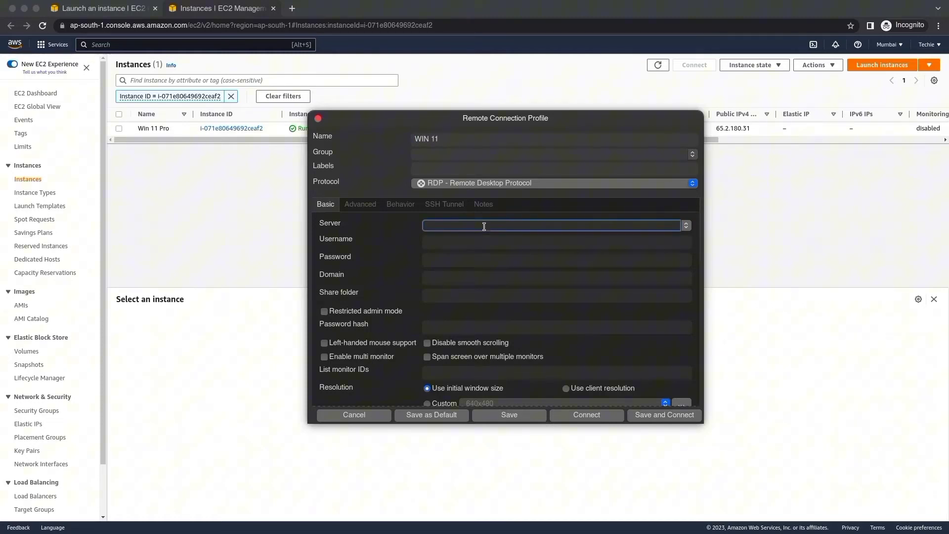
text(65.2.180.)
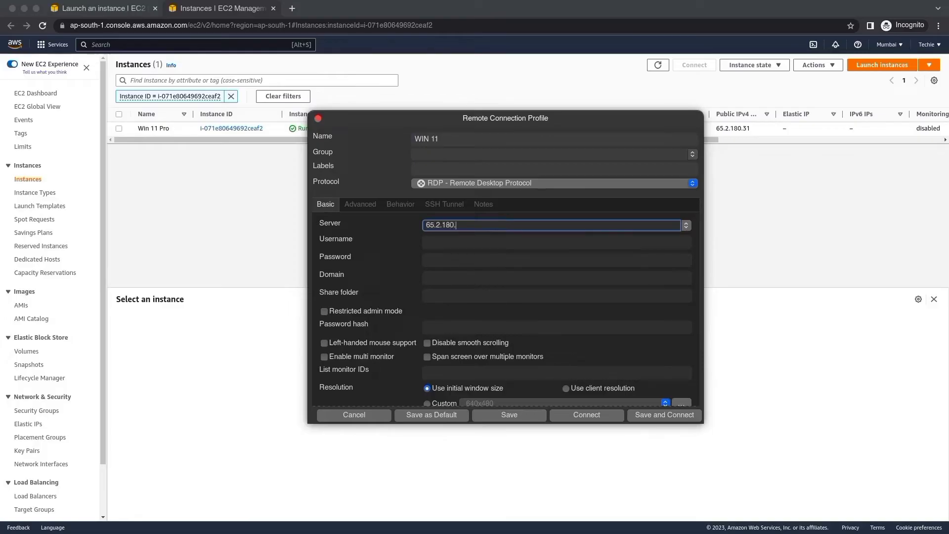
text(Hello)
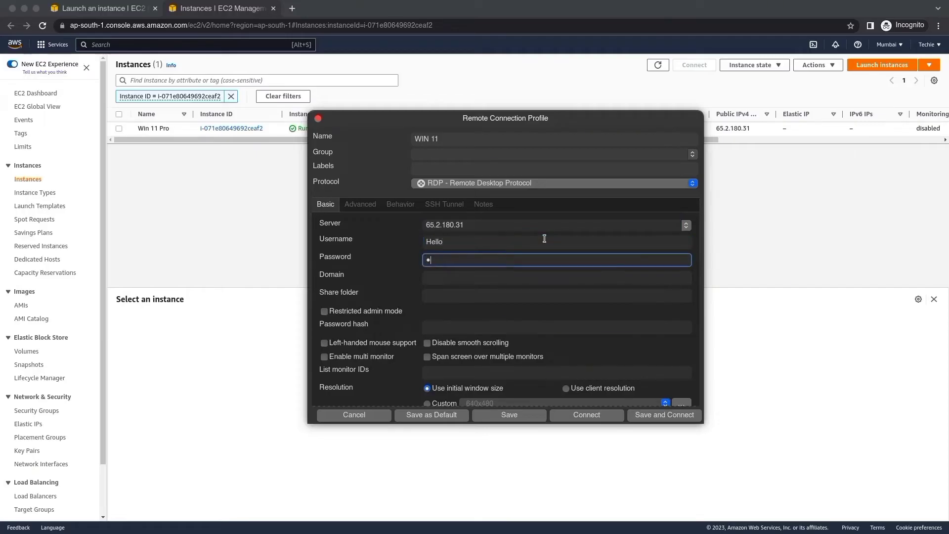
text(password)
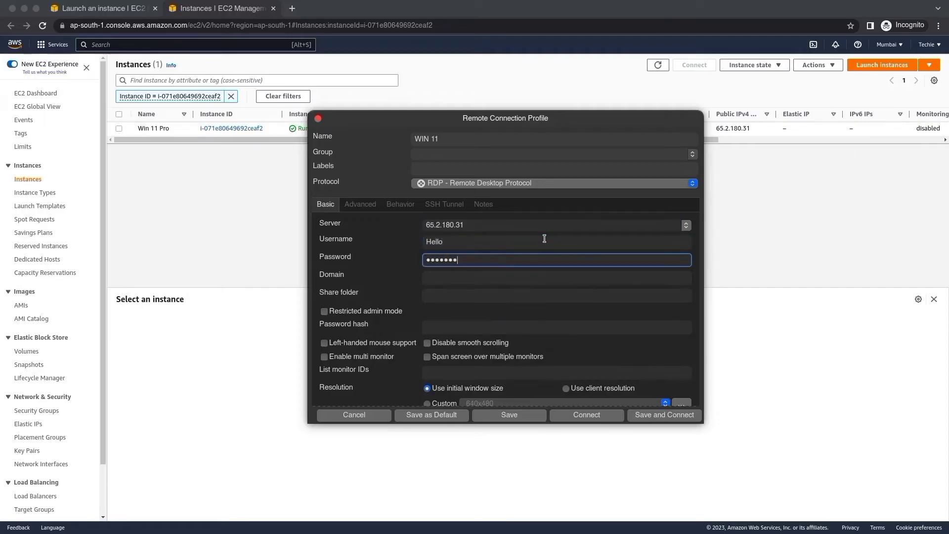
Use 1920x1080 resolution and auto-detected network type, then save and connect
scroll(down, 3)
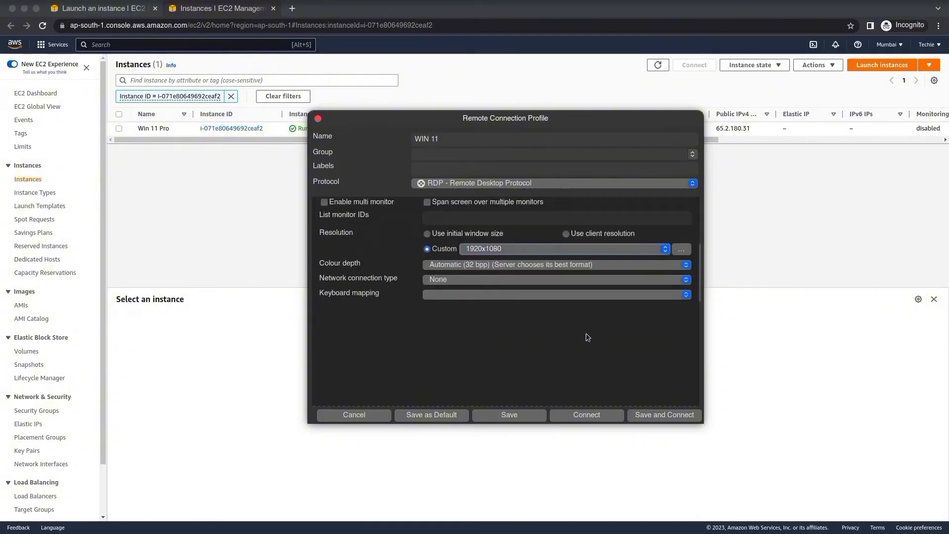
click(556, 279)
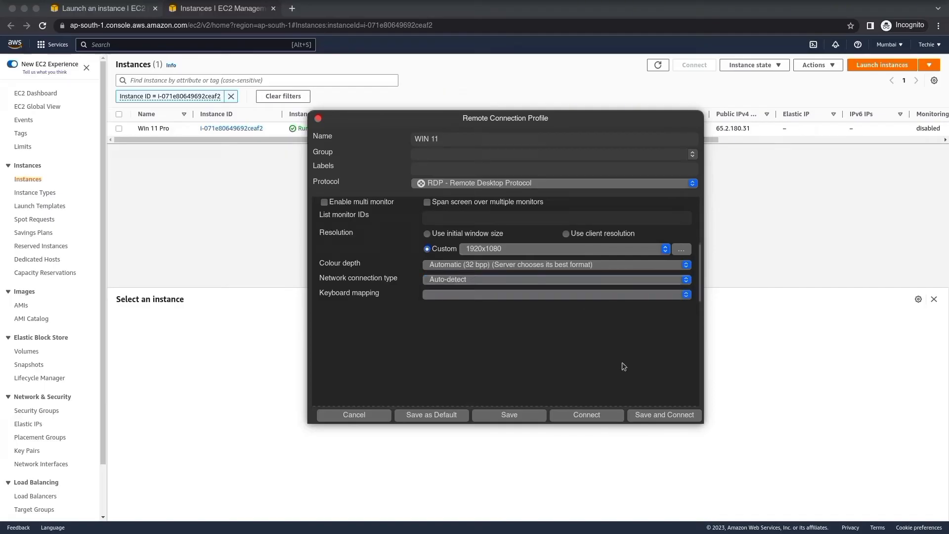
click(354, 415)
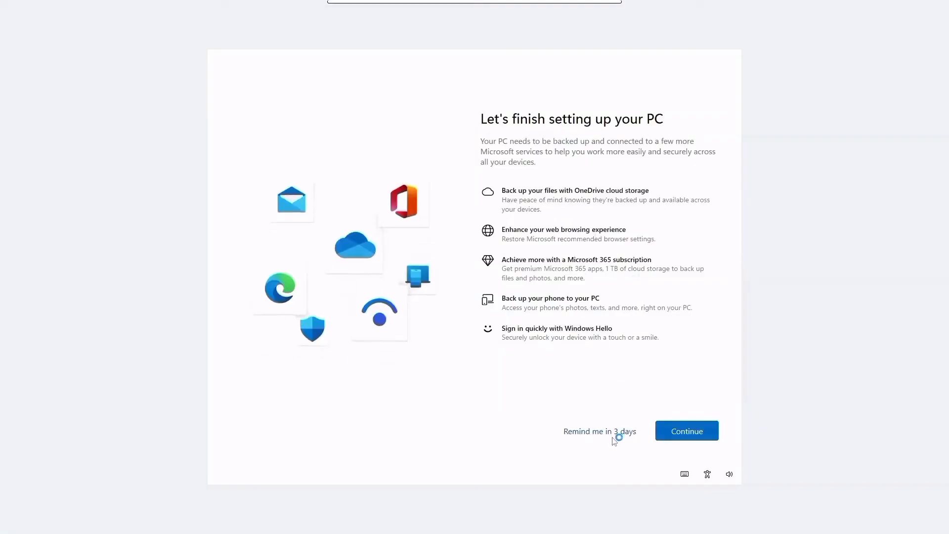
Choose 'Remind me in 3 days', refresh the desktop, and open the Start menu
click(599, 431)
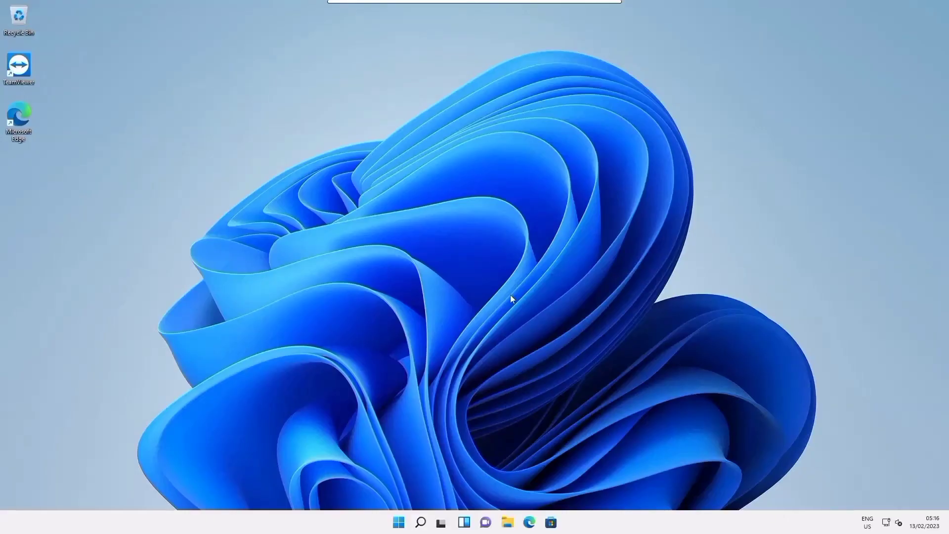
right_click(511, 298)
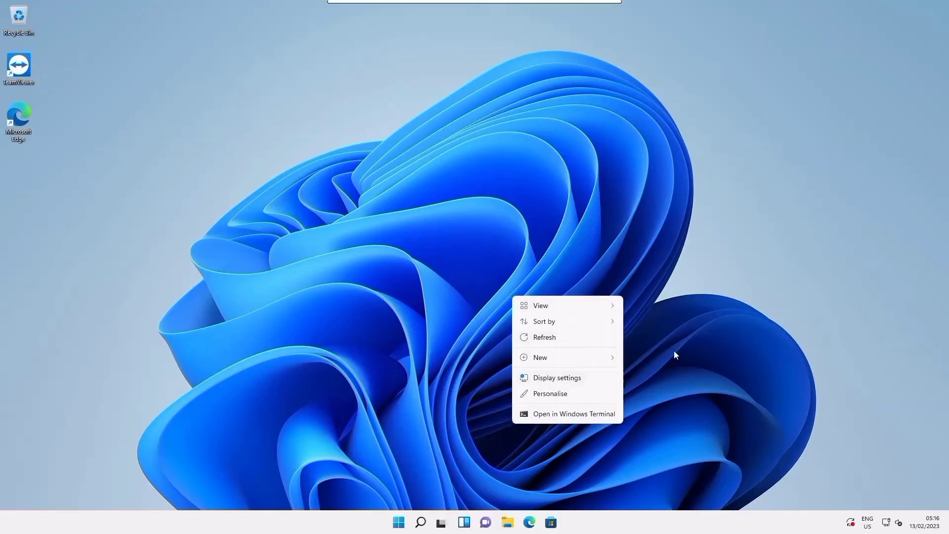
click(663, 330)
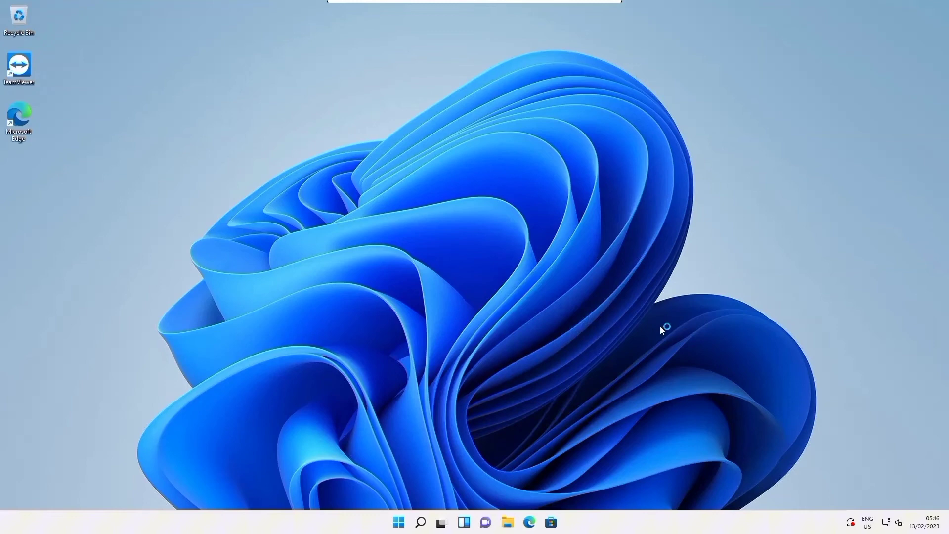
click(398, 522)
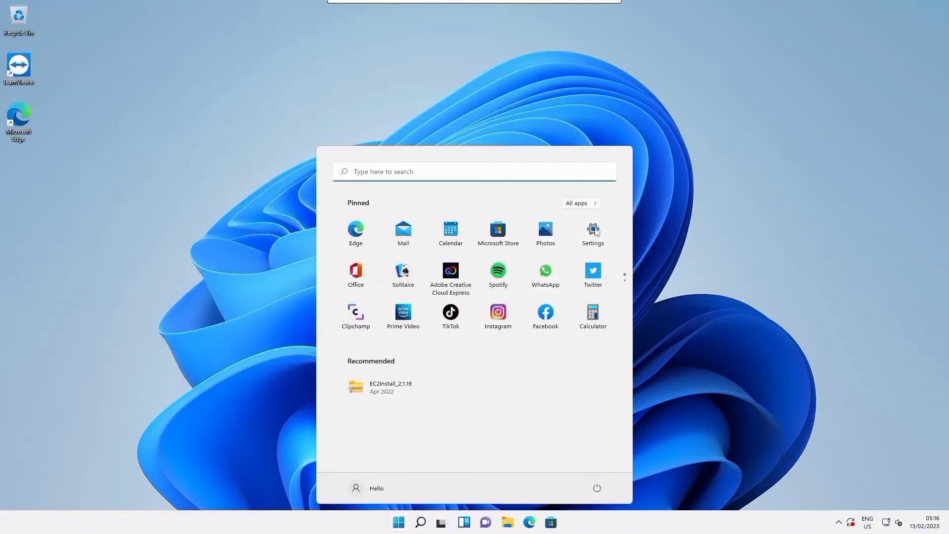
Search Settings for 'about', scroll the Xeon E5-2686 v4 and 8.00 GB specs, then close Settings
click(592, 229)
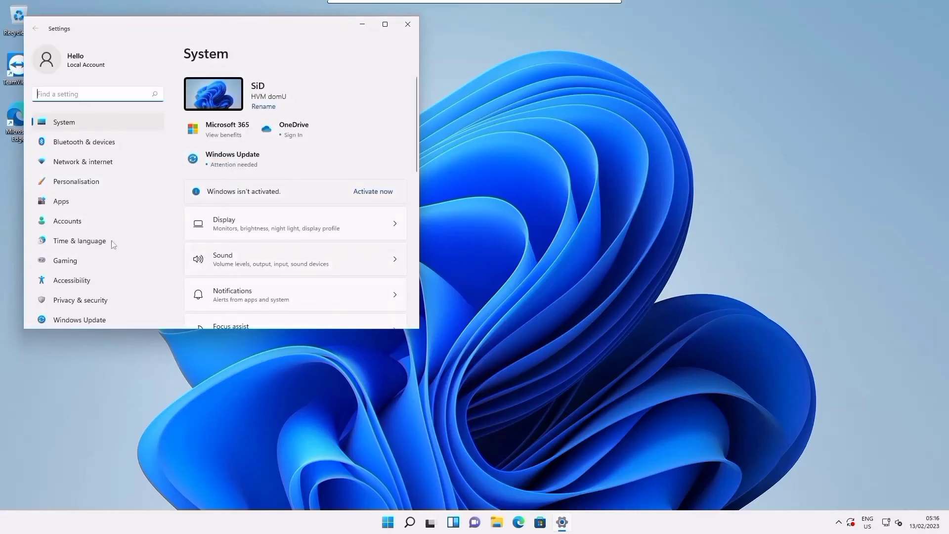
mouse_move(256, 188)
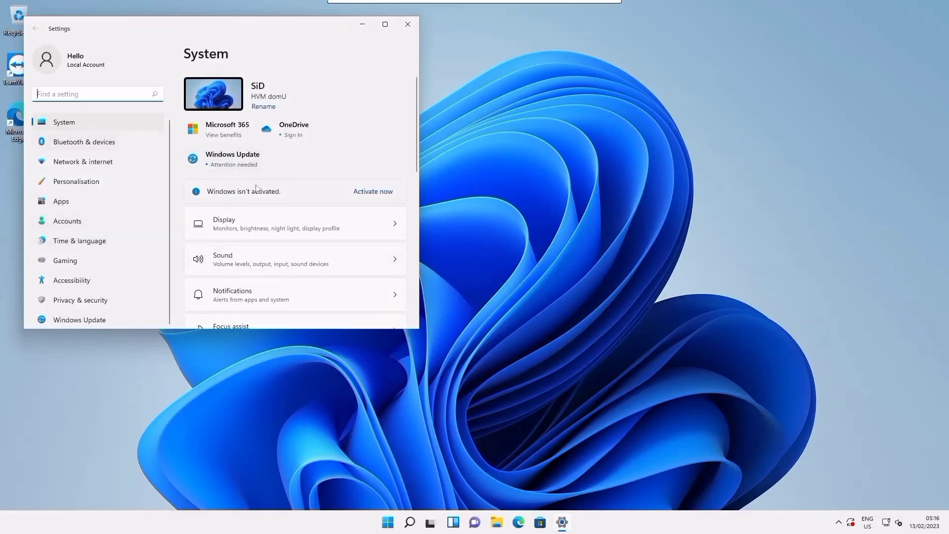
text(about)
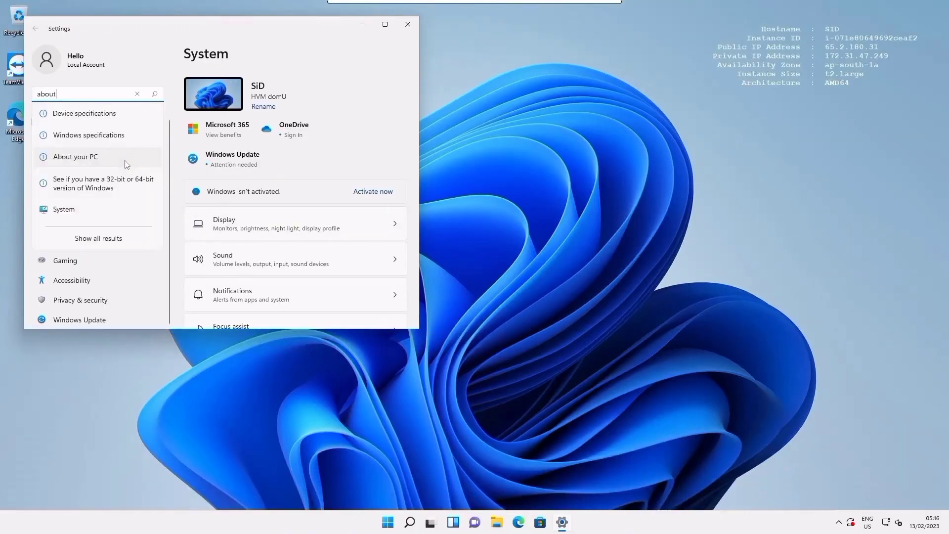
click(75, 156)
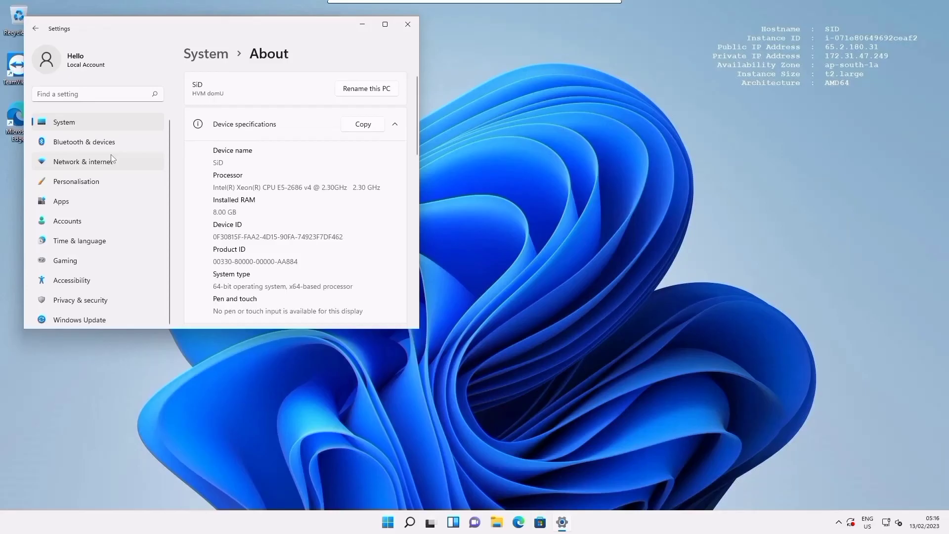
scroll(down, 3)
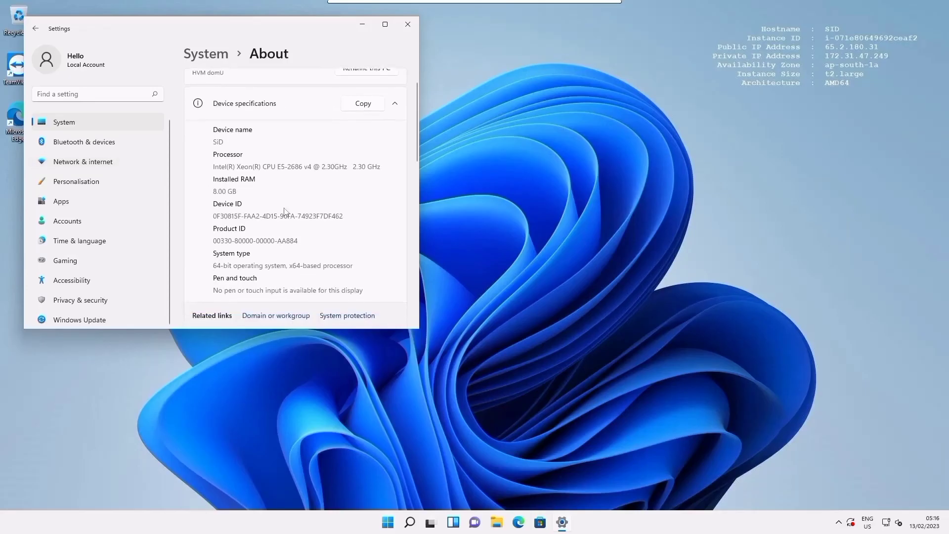
scroll(down, 3)
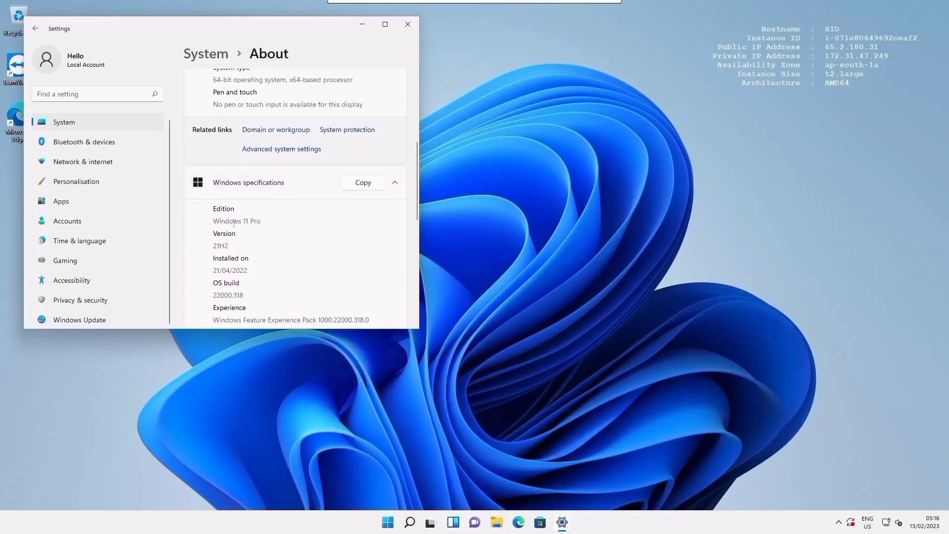
scroll(down, 3)
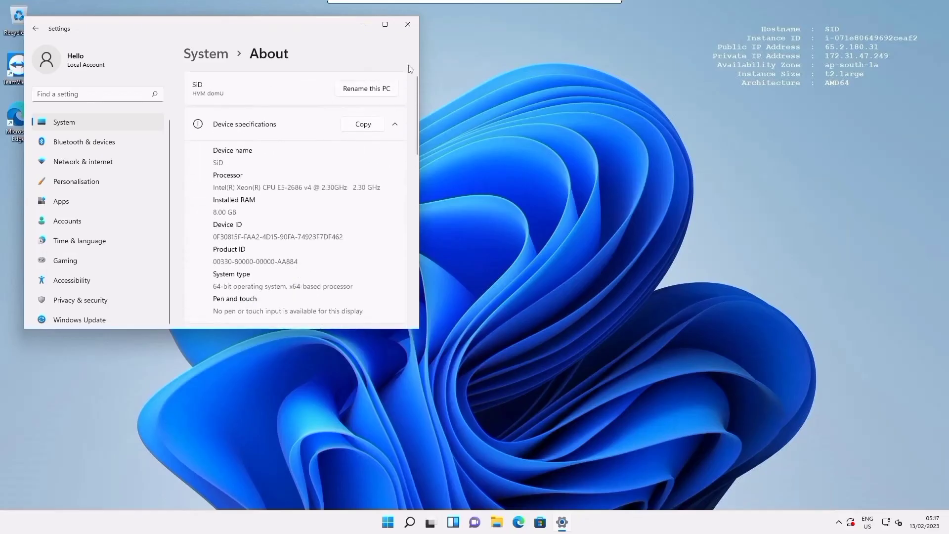
click(407, 24)
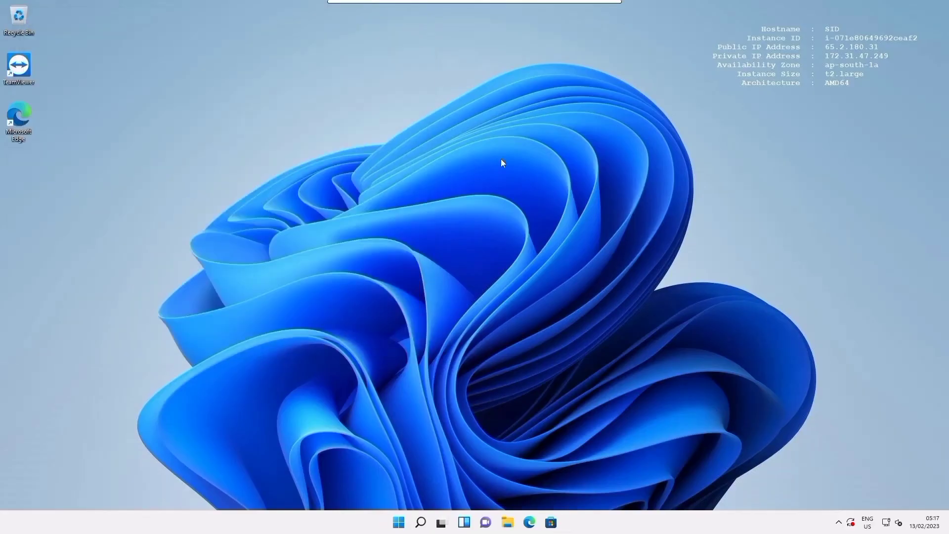